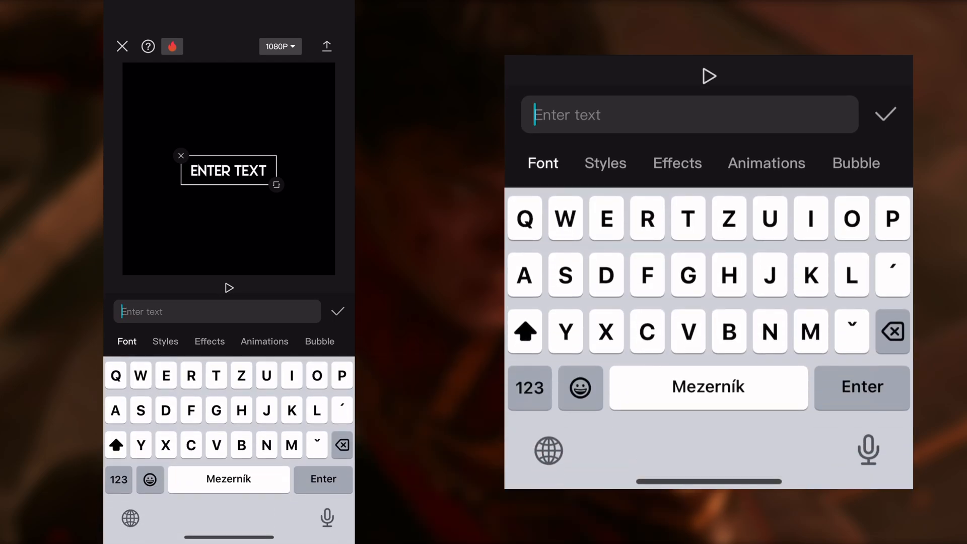
# Add a text layer reading 'Poor peter to weak' and bring up its Animations choices
pyautogui.write('P')
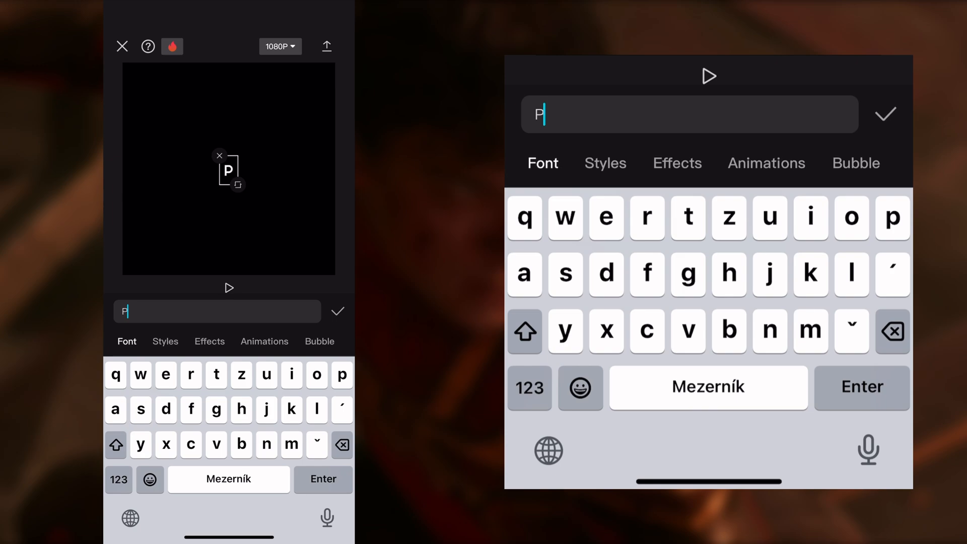
pyautogui.write('ozo')
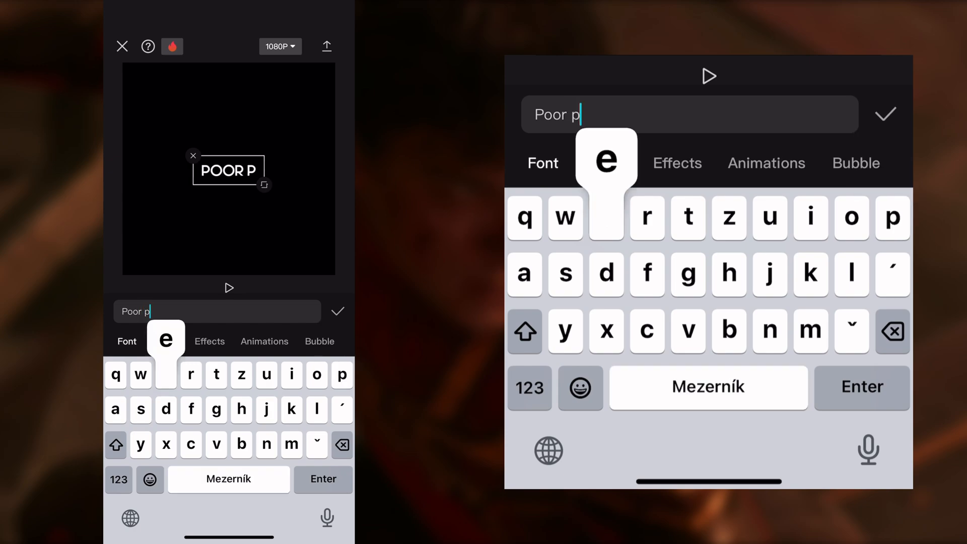
pyautogui.write('eter to')
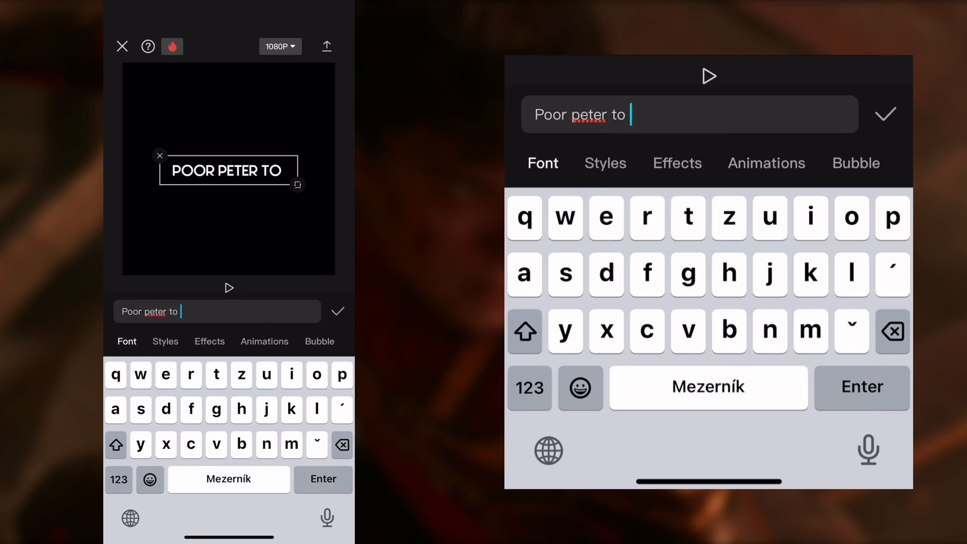
pyautogui.write('weak')
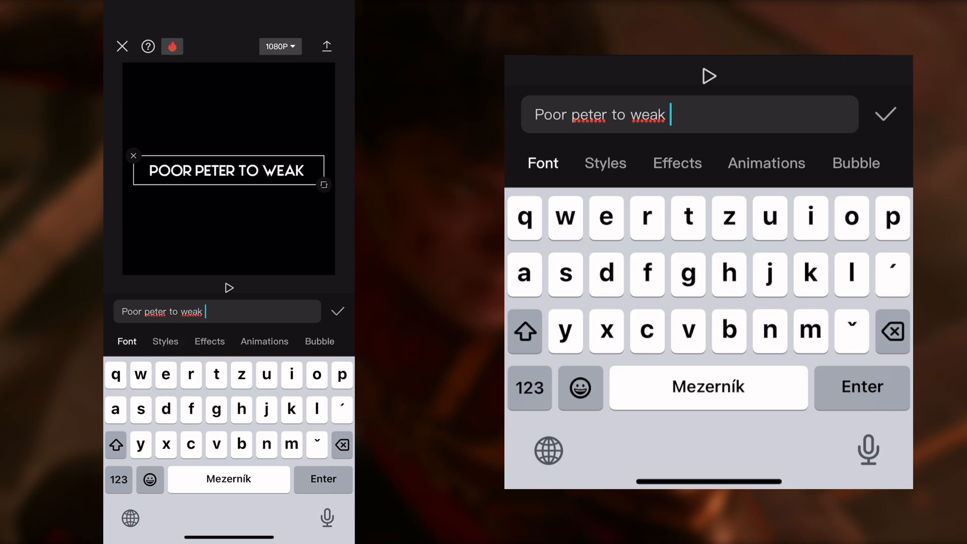
pyautogui.click(887, 113)
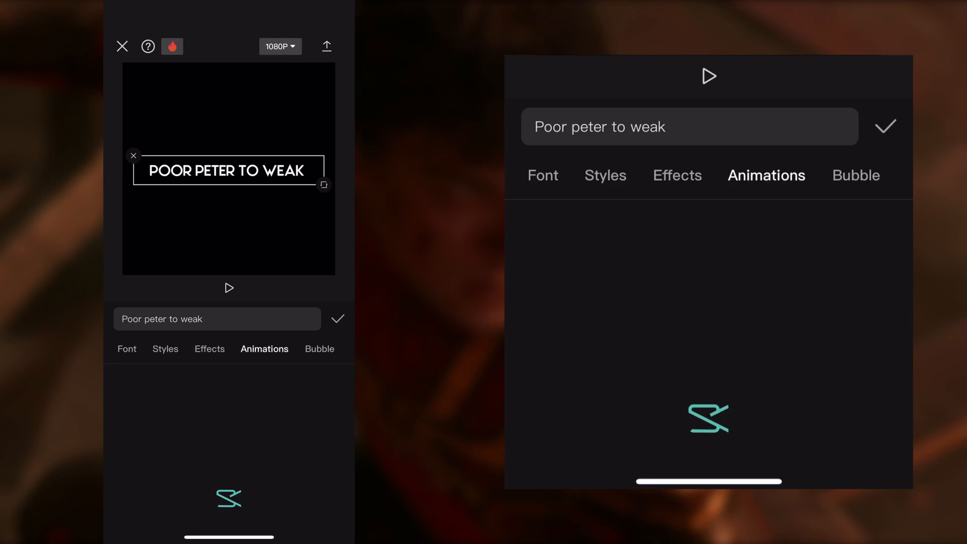
# Give the caption an Expand exit animation lasting 1.6 s
pyautogui.click(264, 348)
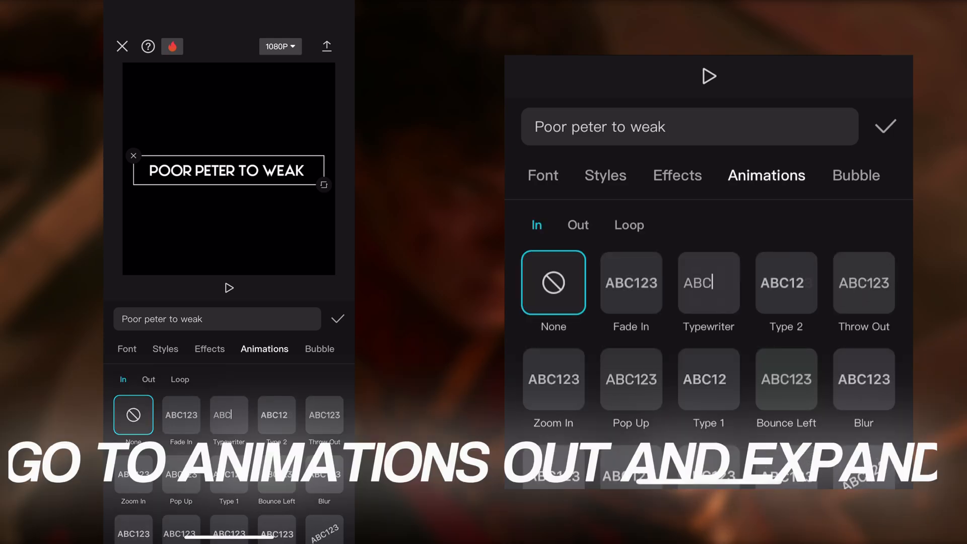
pyautogui.click(579, 225)
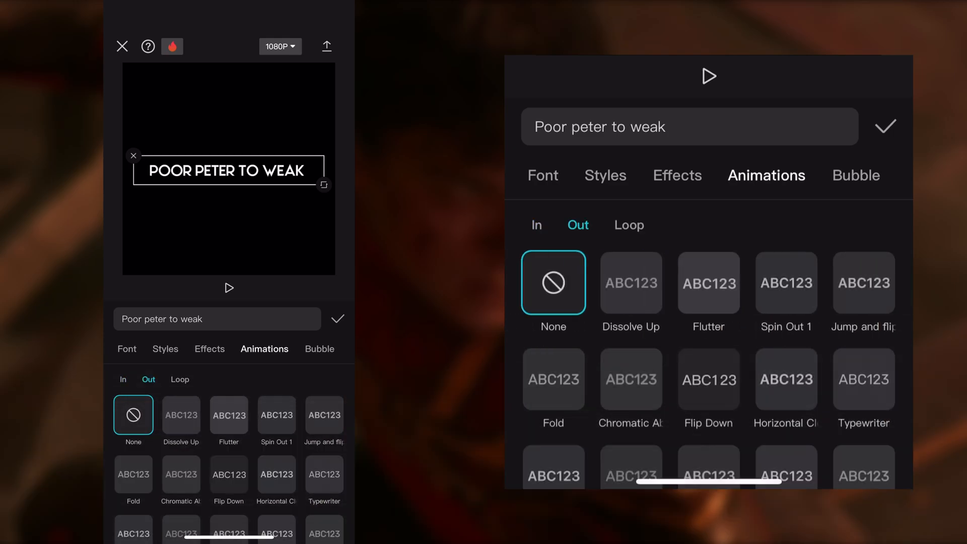
pyautogui.scroll(-3)
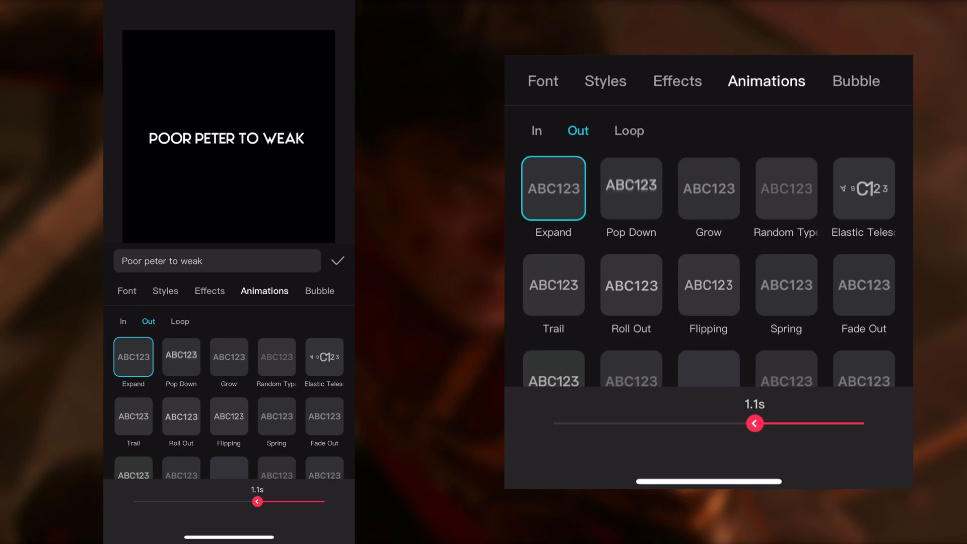
pyautogui.click(554, 187)
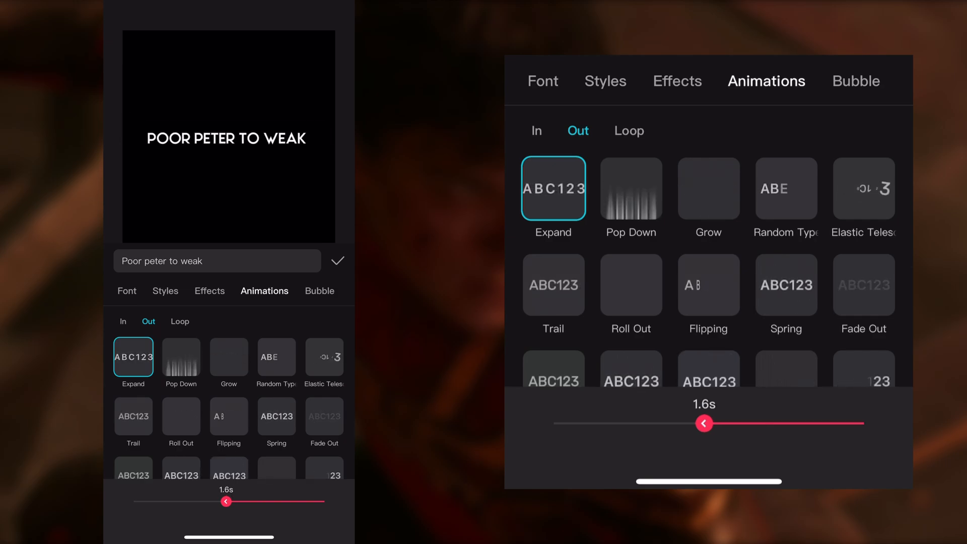
pyautogui.moveTo(703, 423); pyautogui.dragTo(554, 423)
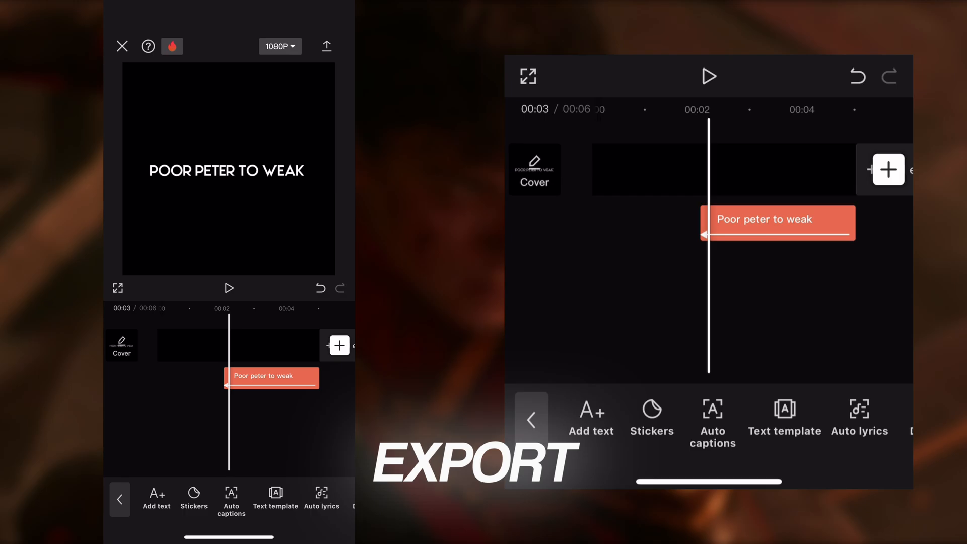
# Export the caption video at 2K/4K resolution and 60 fps
pyautogui.click(280, 46)
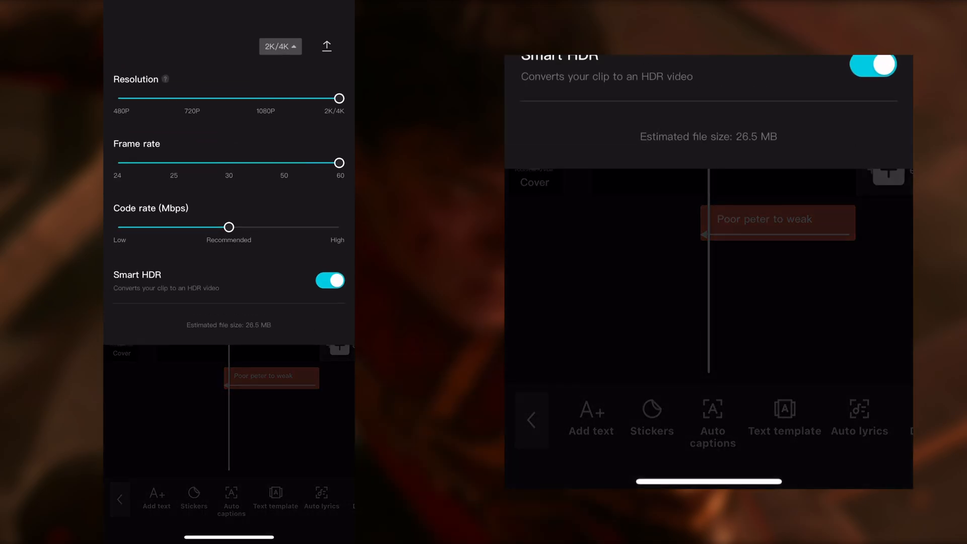
pyautogui.click(326, 46)
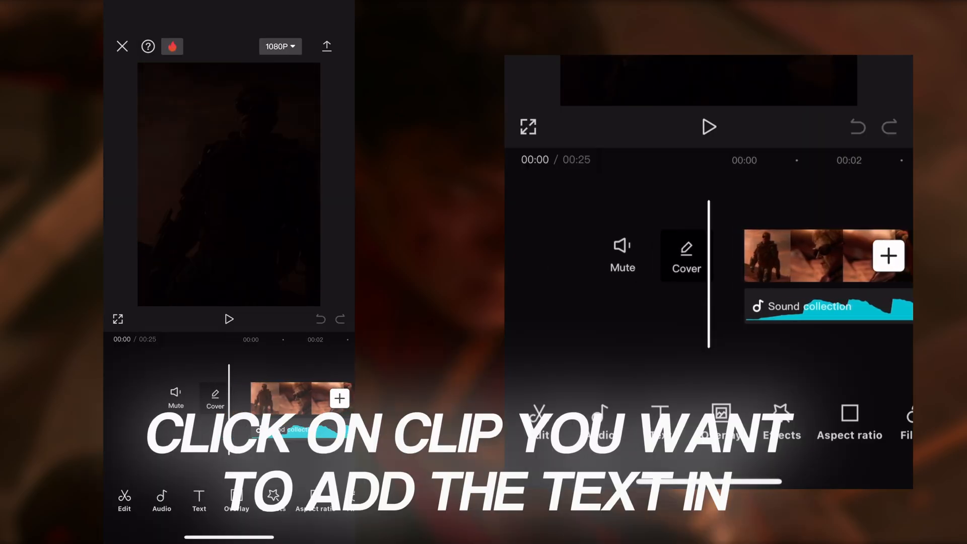
# Add the exported caption video as an overlay on the movie clip
pyautogui.click(709, 127)
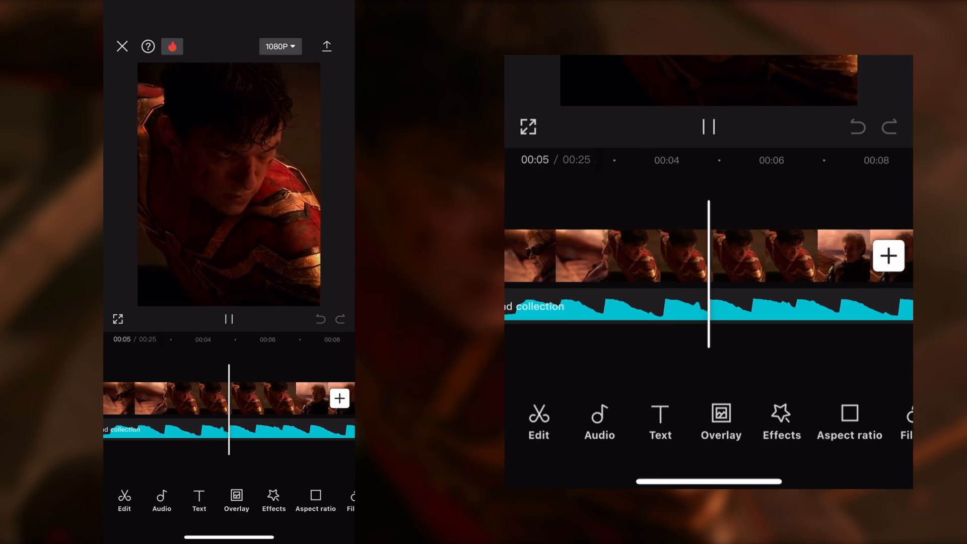
pyautogui.click(709, 127)
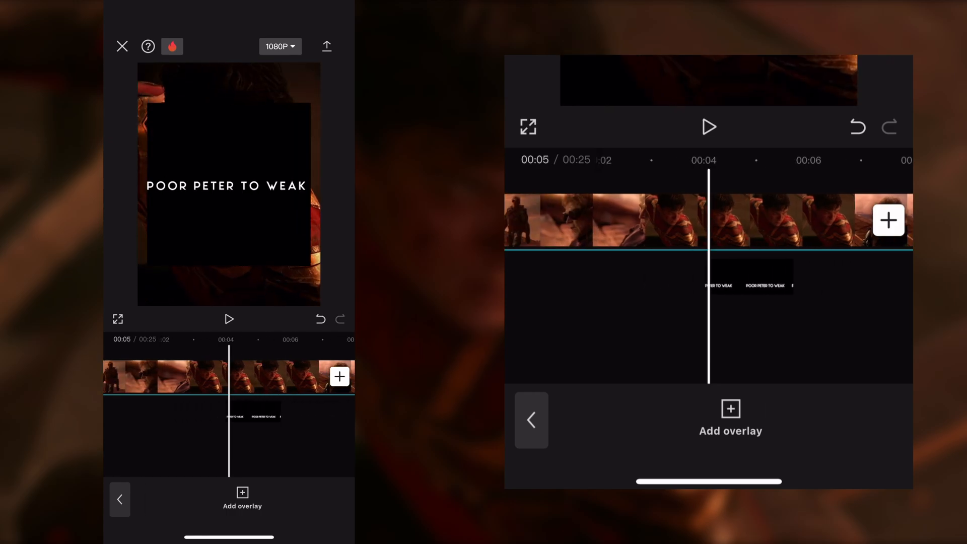
# Blend the caption overlay with Screen/Lighten so only the white text shows over the footage
pyautogui.click(230, 318)
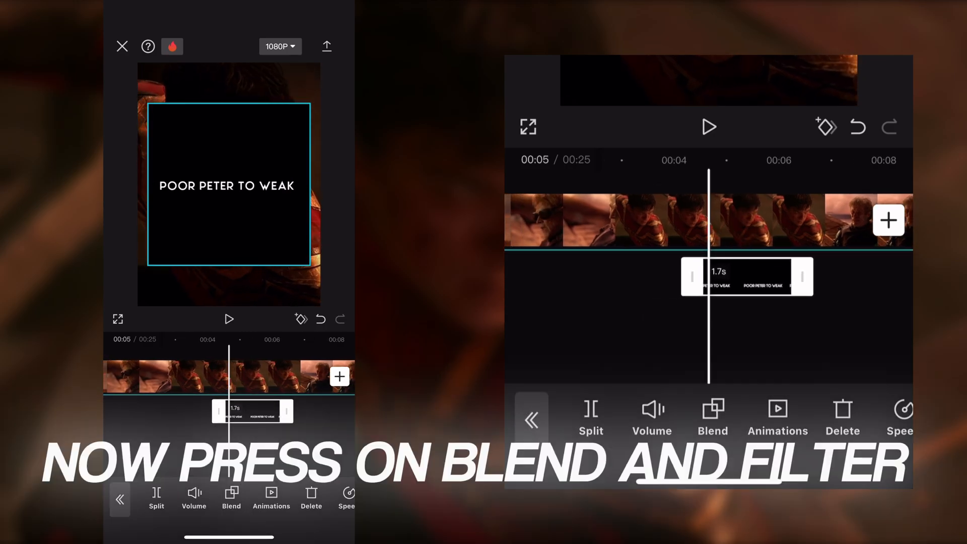
pyautogui.click(713, 411)
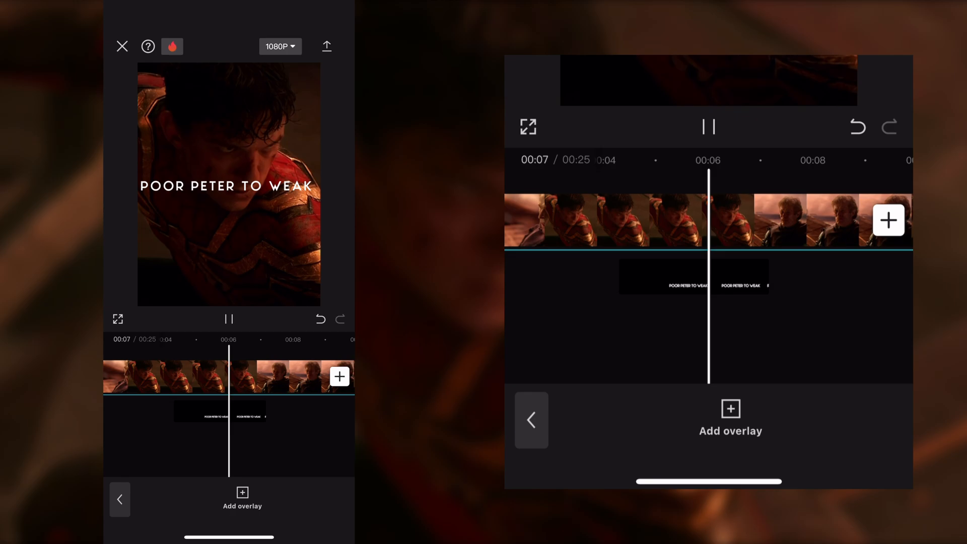
# Keyframe a linear mask on the 2.9 s caption overlay so the words reveal over time
pyautogui.click(230, 319)
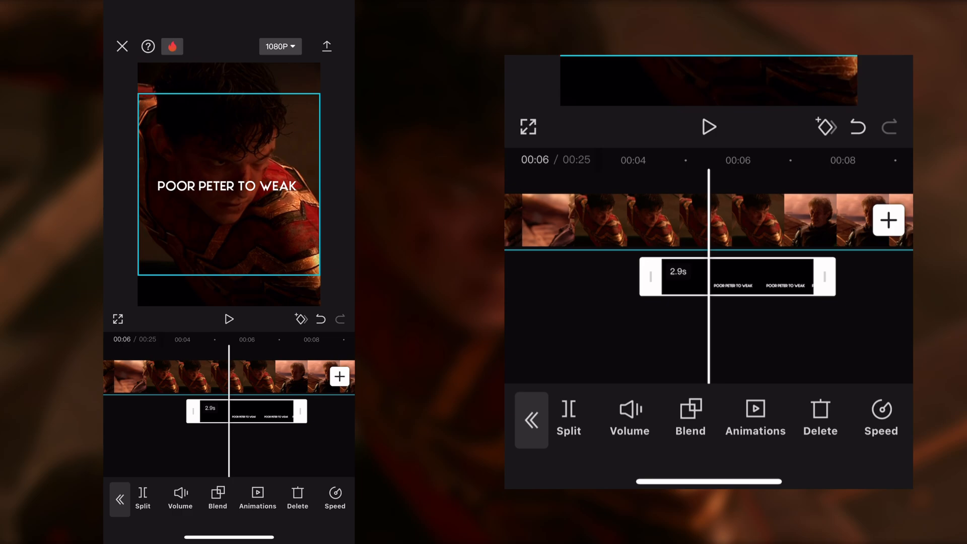
pyautogui.hscroll(-3)
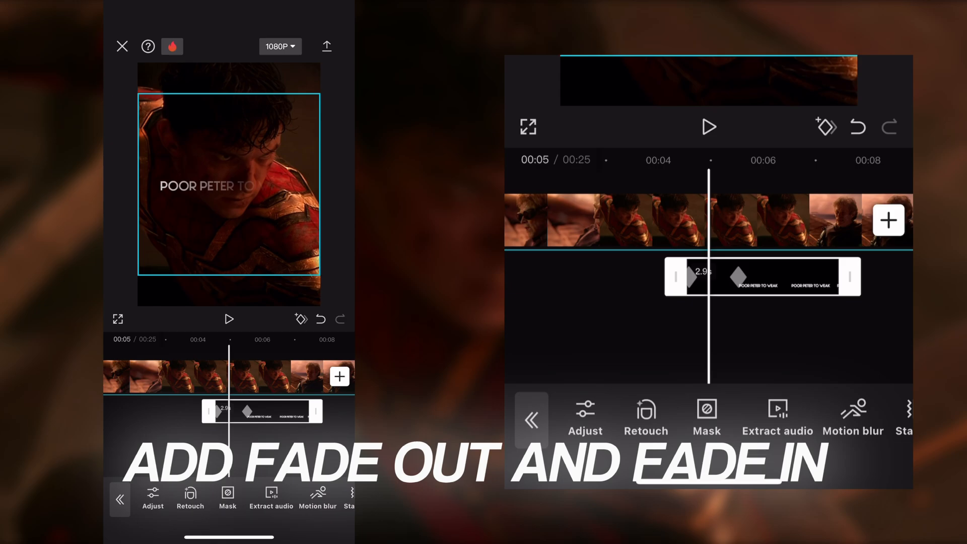
# Give the overlay a 0.3 s Fade In and a Fade Out shortened to 0.2 s
pyautogui.hscroll(-3)
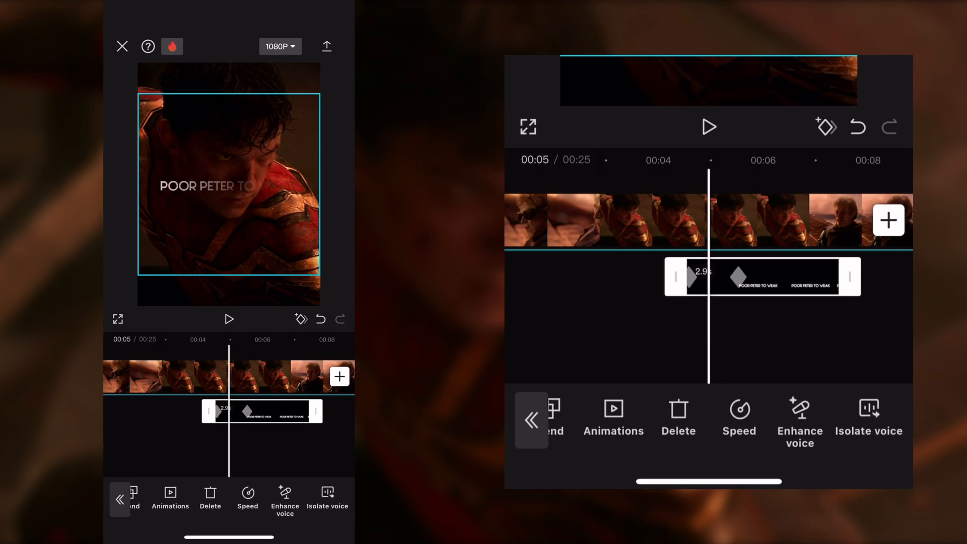
pyautogui.click(613, 418)
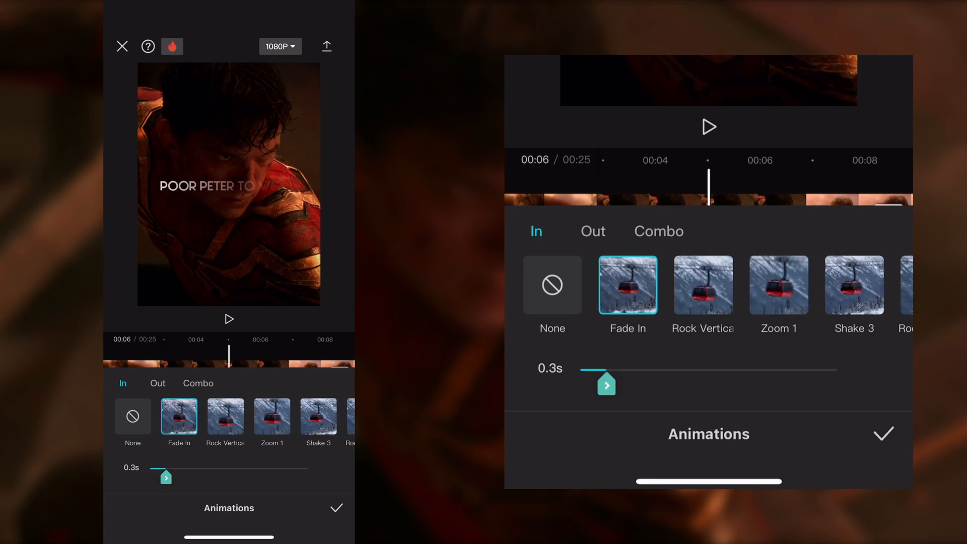
pyautogui.click(592, 231)
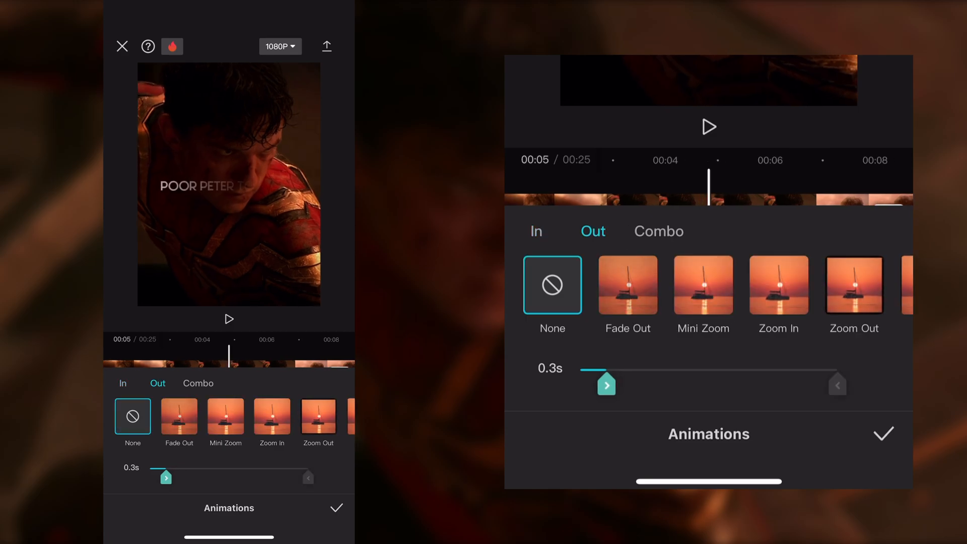
pyautogui.click(628, 284)
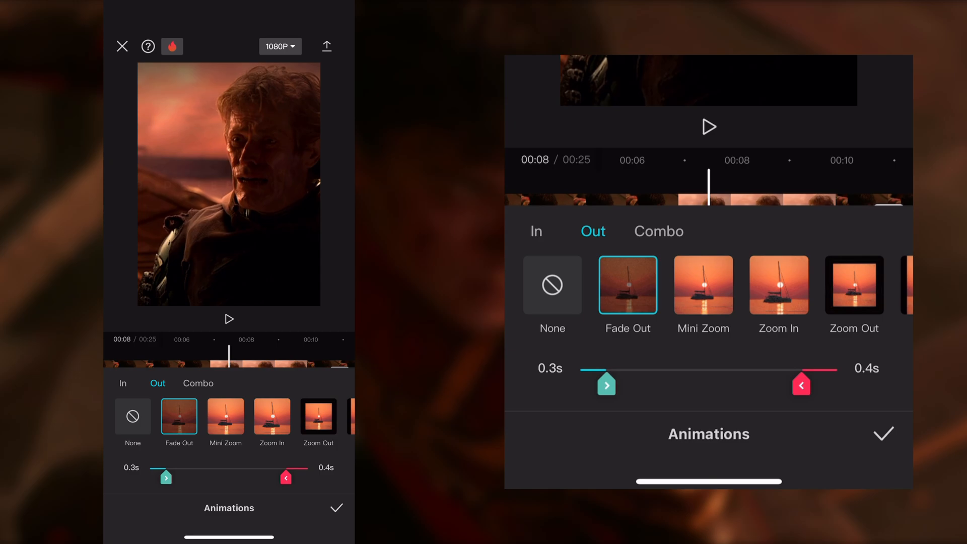
pyautogui.moveTo(801, 383); pyautogui.dragTo(815, 384)
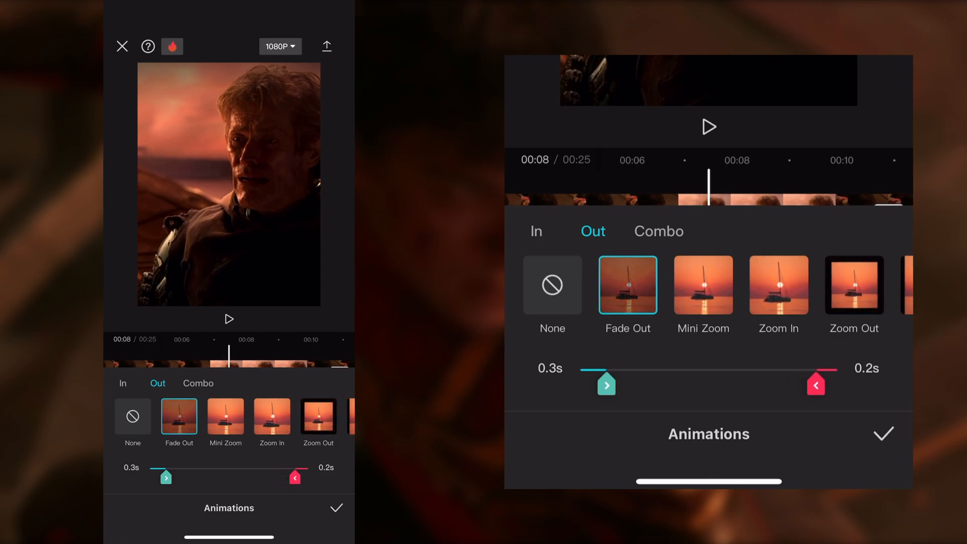